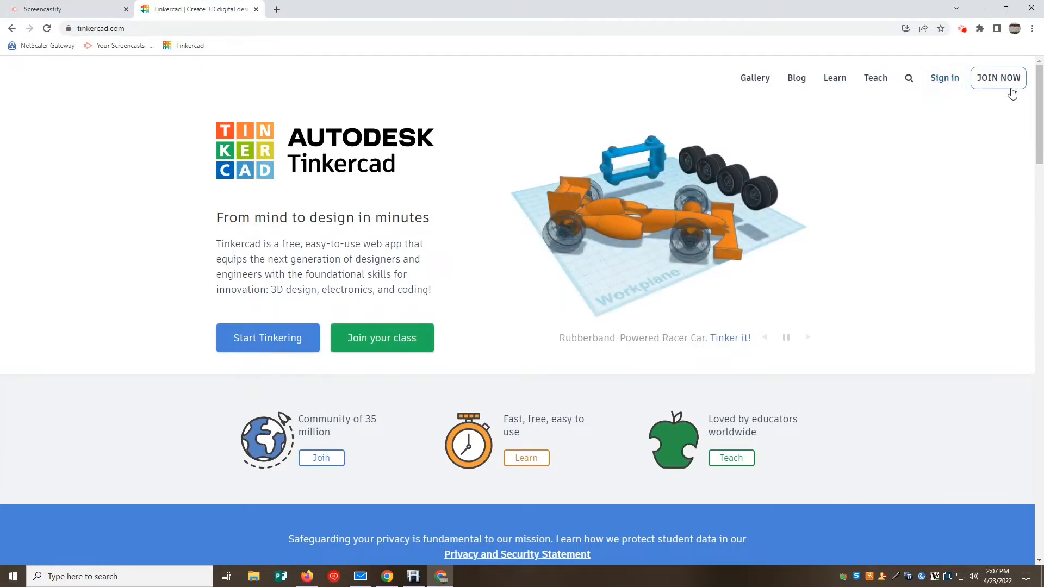
Log in to a personal Tinkercad account through Join Now and Sign In.
click(998, 77)
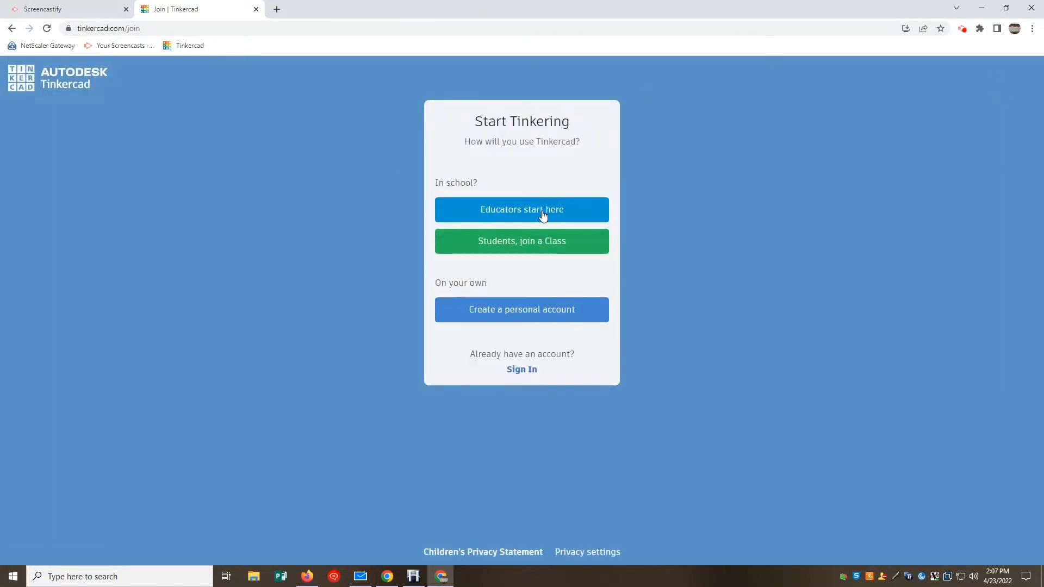
mouse_move(480, 367)
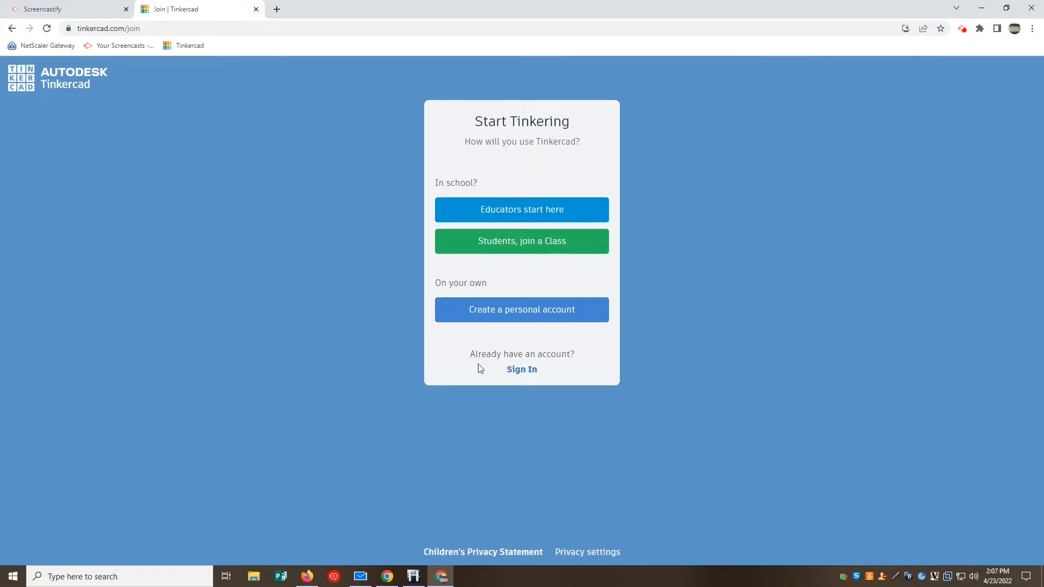
click(521, 370)
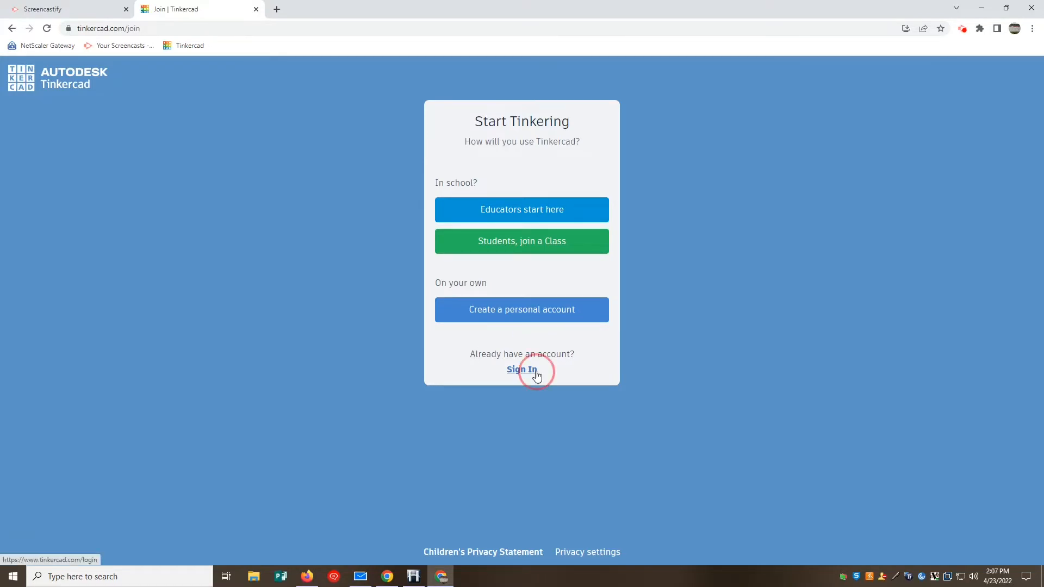
click(521, 369)
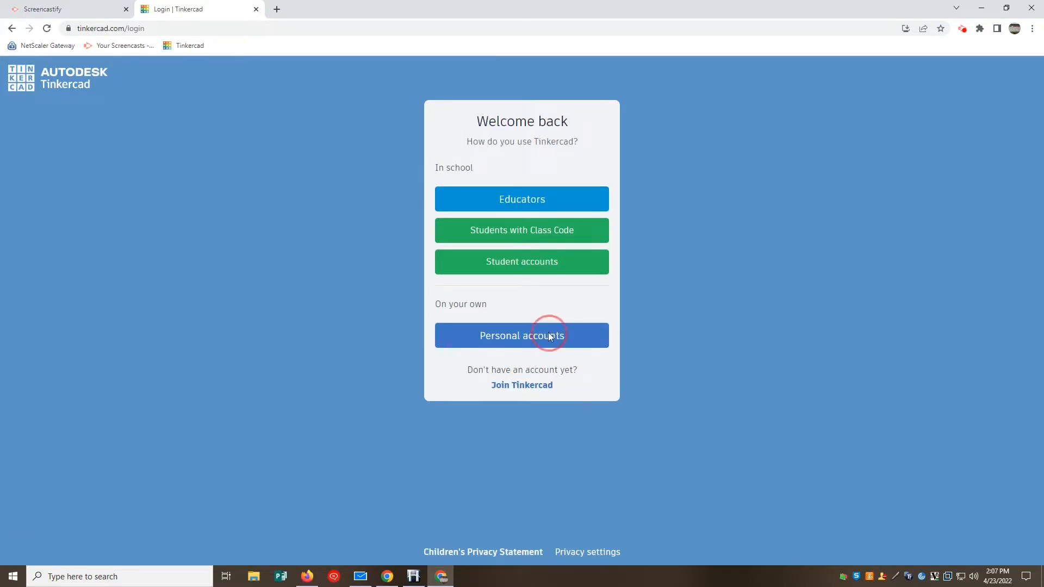
click(522, 335)
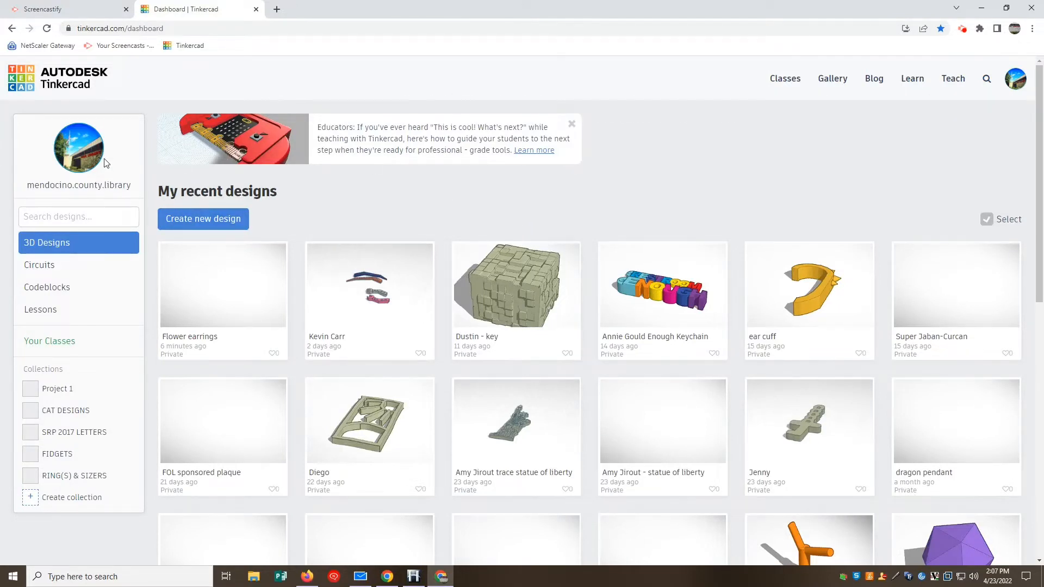
Create a new design titled 'flower earrings' and drop an orange cylinder onto the workplane.
click(203, 219)
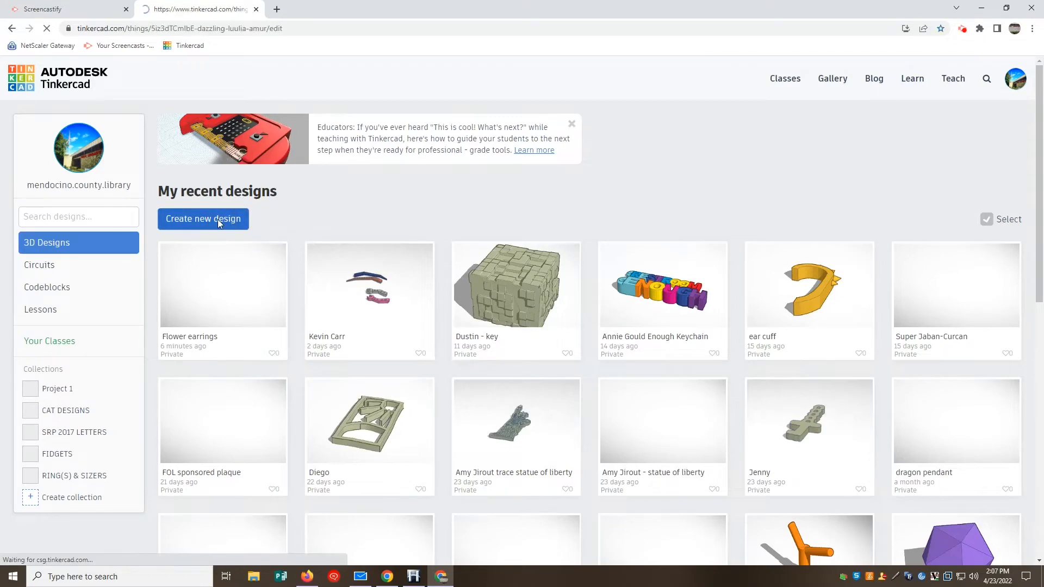
click(203, 219)
text(f)
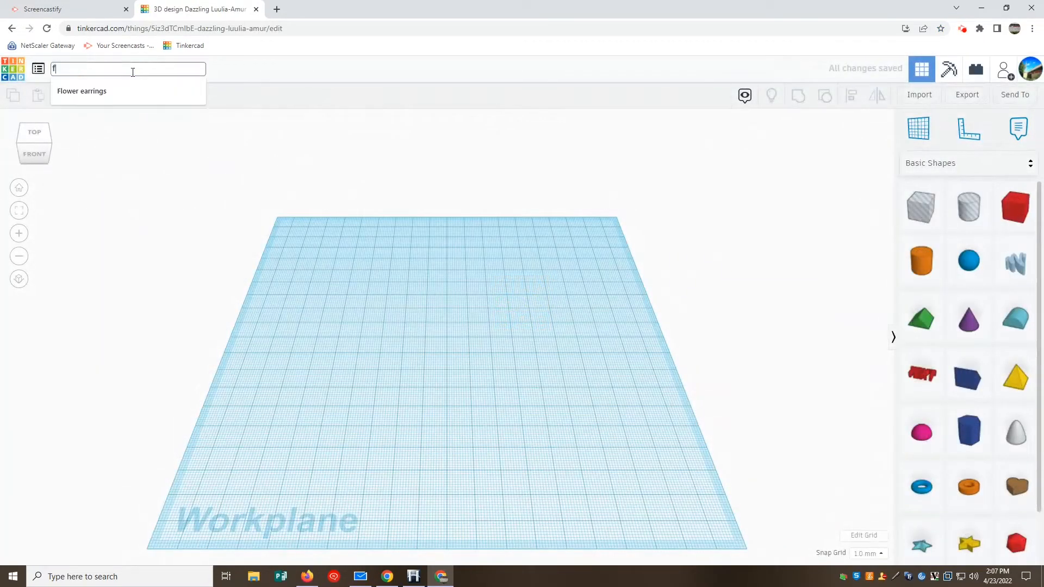
text(lower earrings)
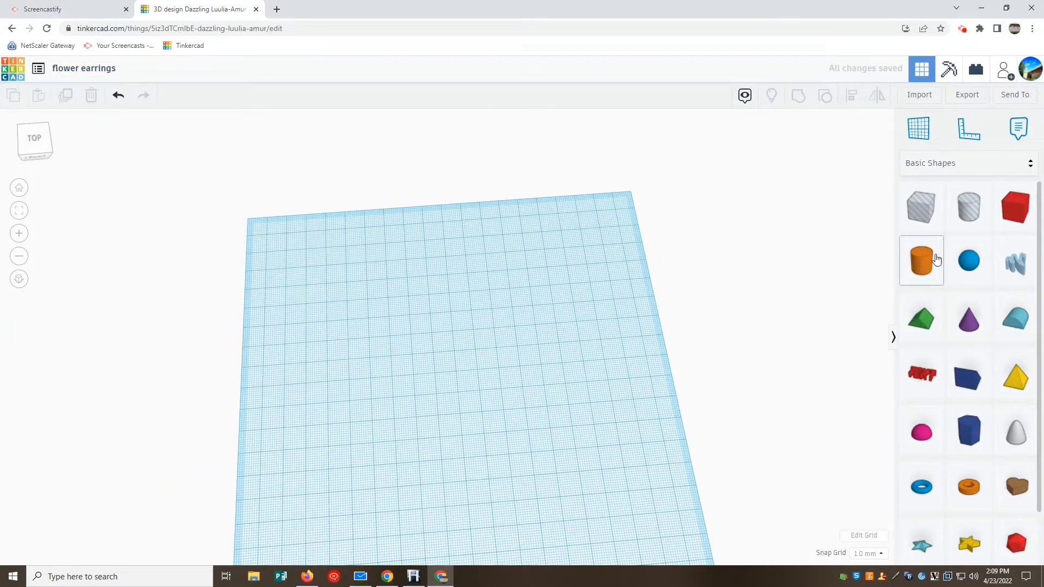
click(921, 260)
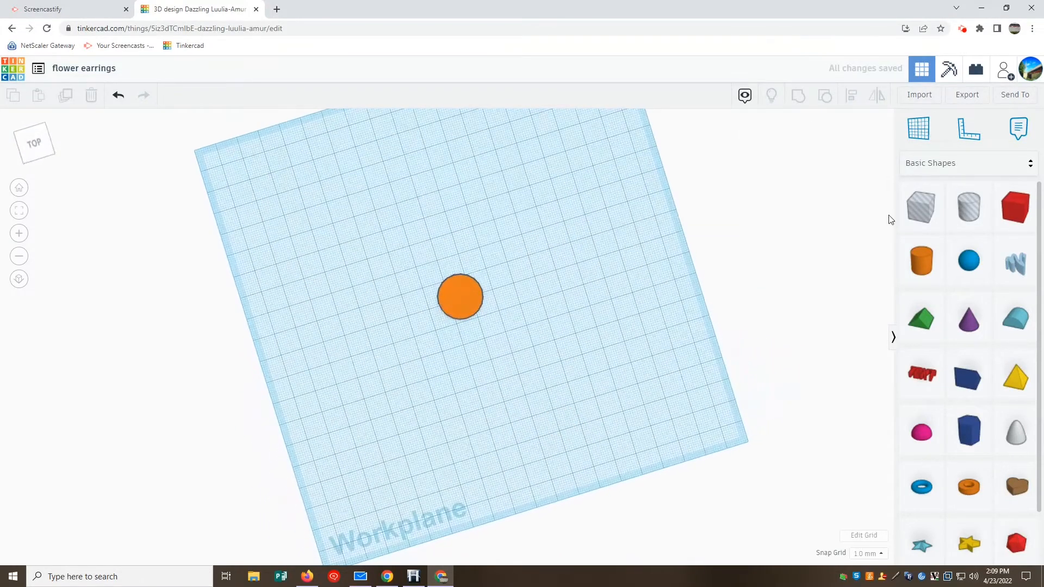
Add a second cylinder and squeeze it into a narrow, flattened oval petal.
click(921, 260)
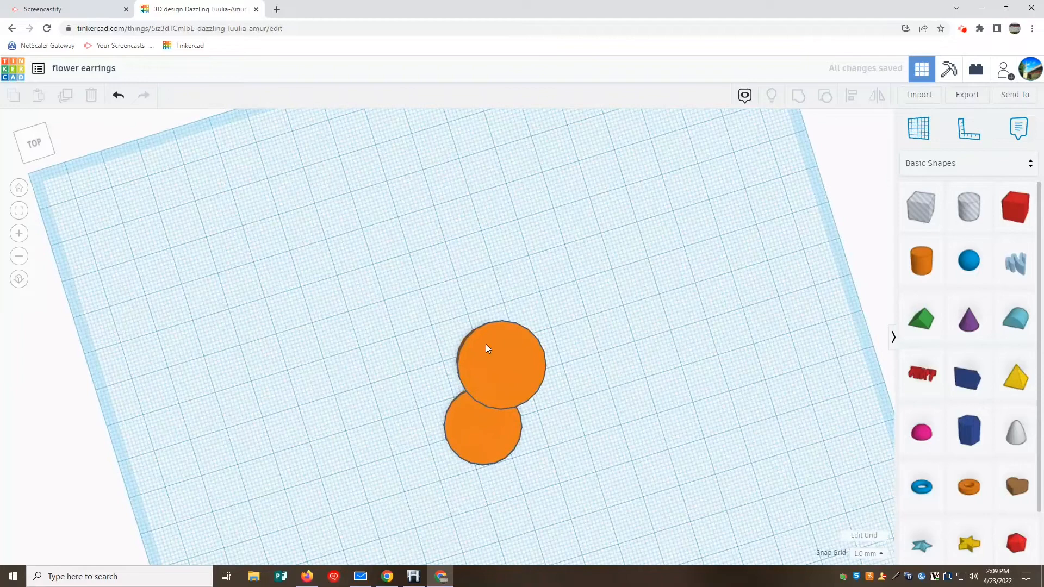
click(488, 349)
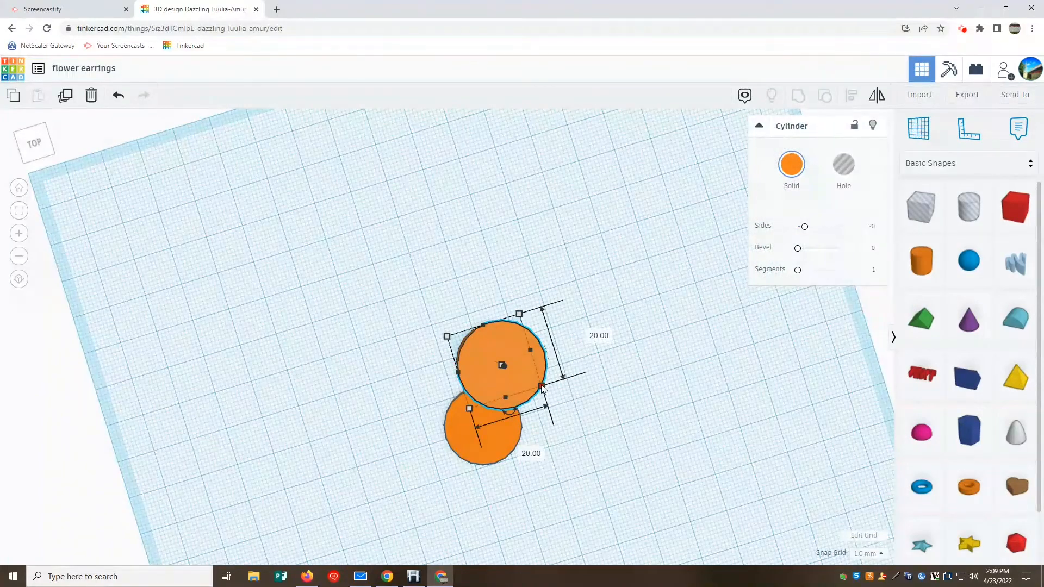
drag(540, 386, 508, 386)
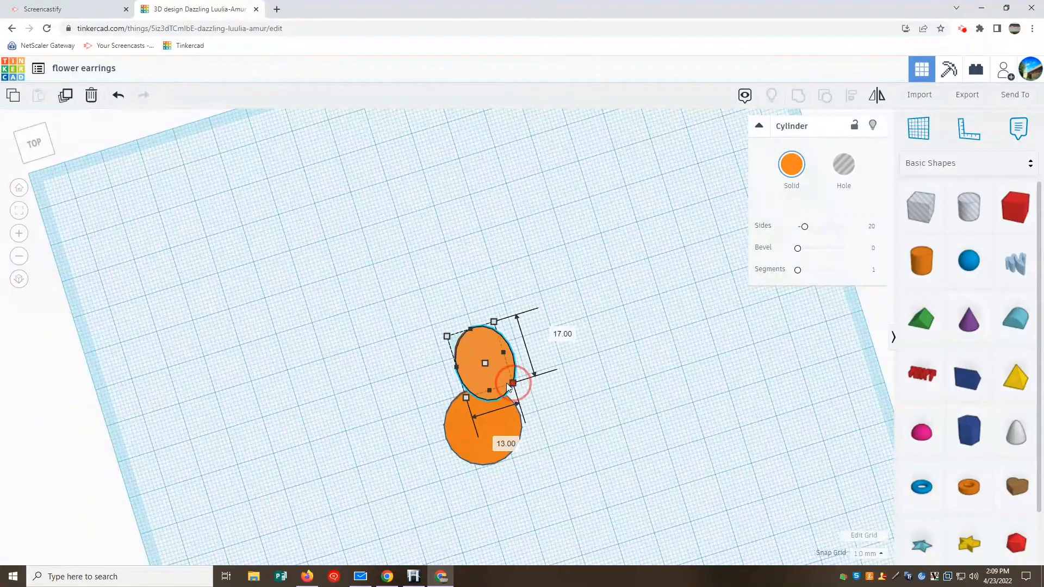
drag(505, 397, 484, 394)
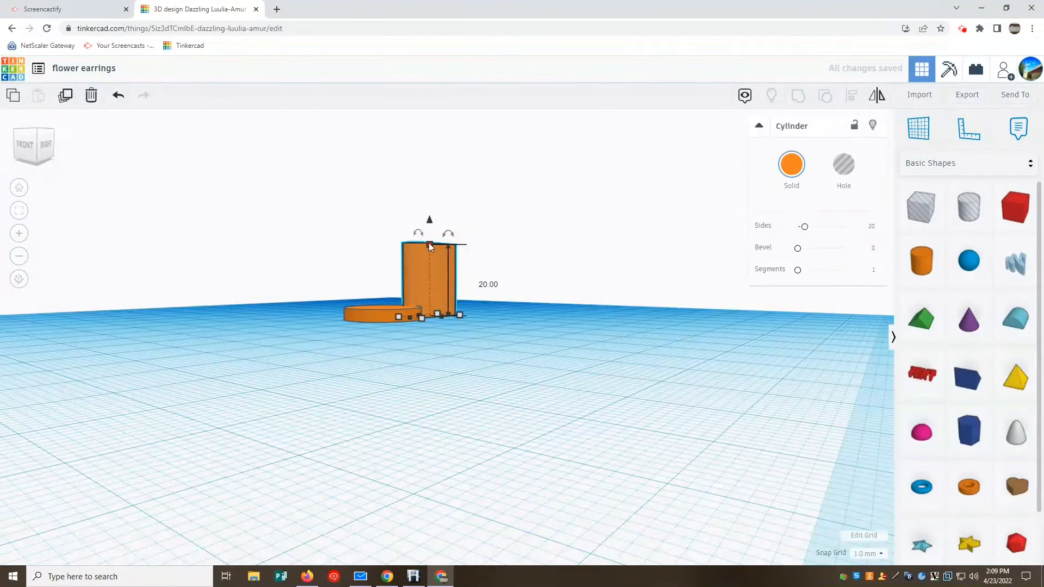
drag(429, 220, 430, 291)
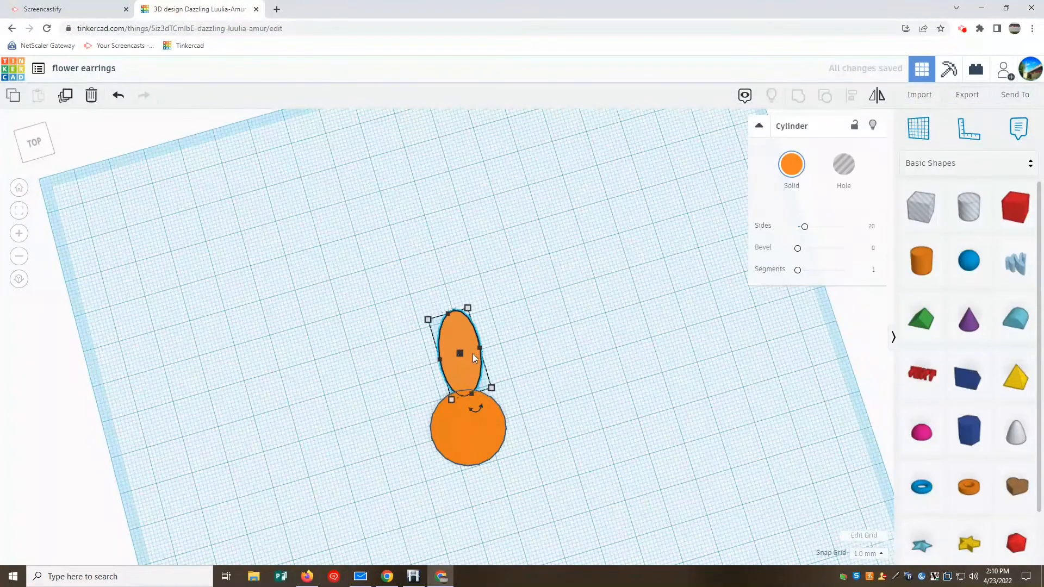
Duplicate the petal and rotate the copies until eight petals surround the centre.
click(369, 392)
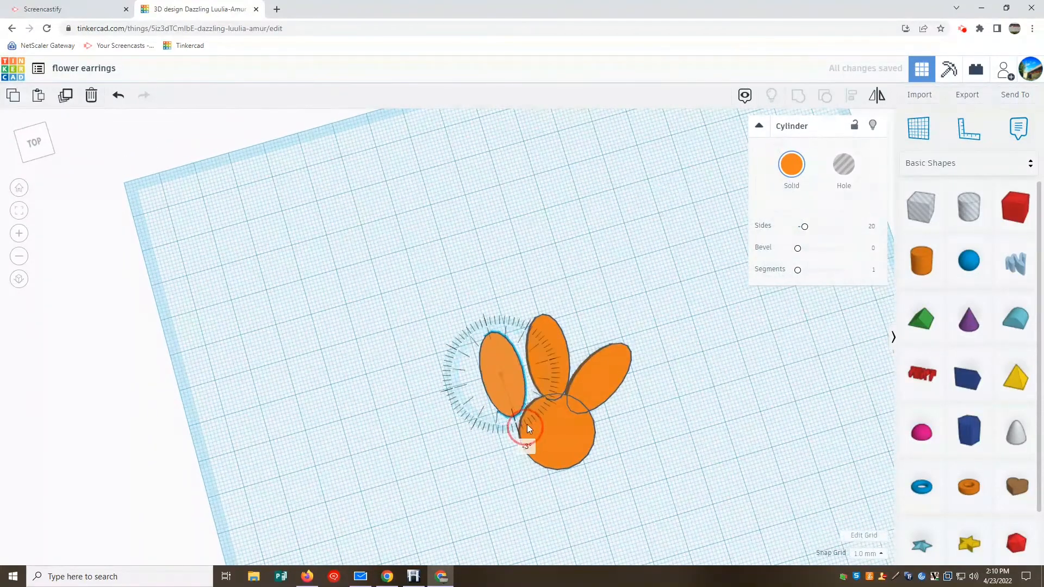
drag(525, 429, 540, 413)
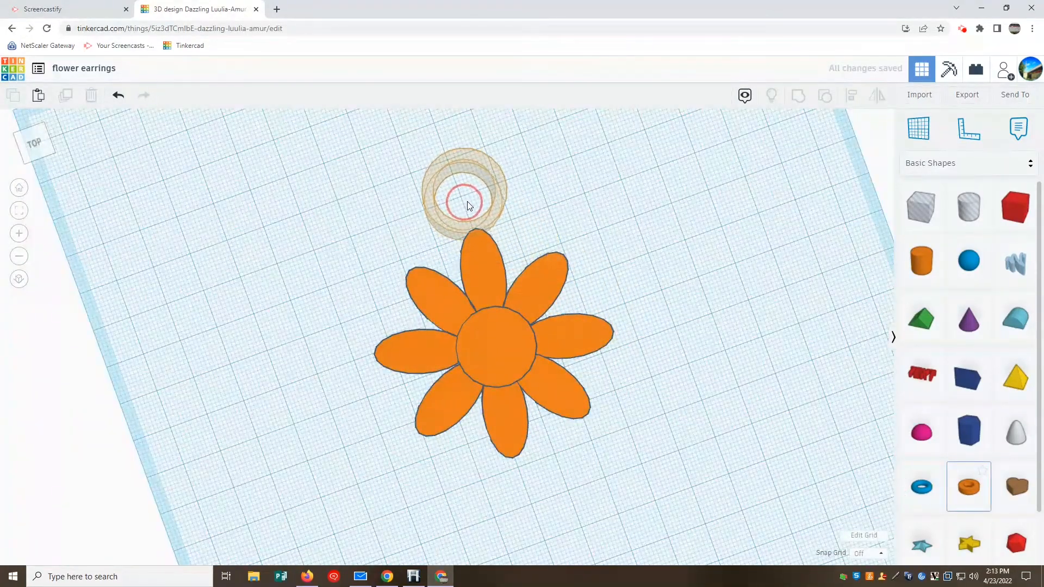
Add a small tube and position it at the top petal's tip as a loop.
click(467, 199)
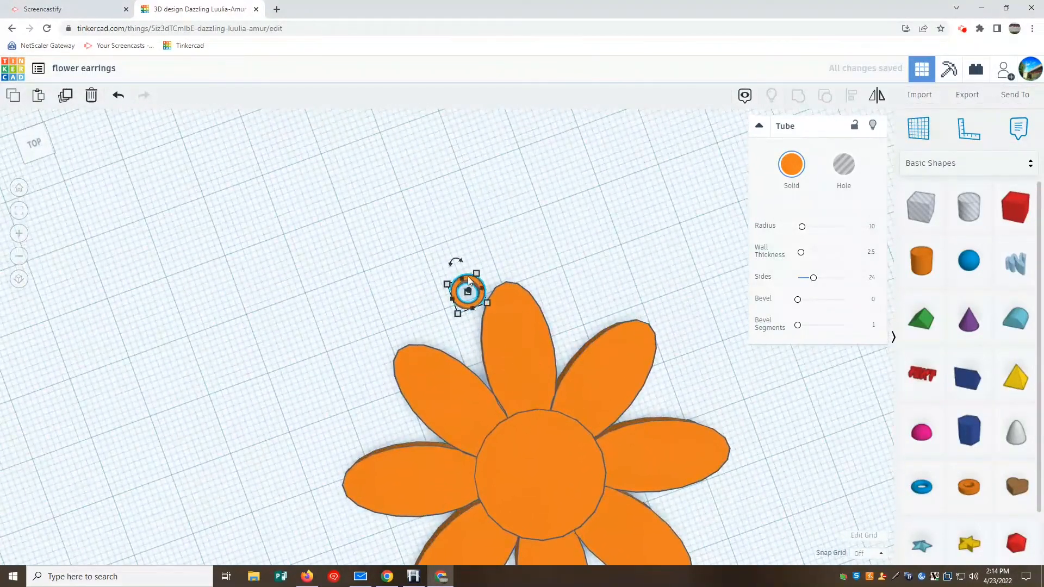
drag(466, 293, 504, 260)
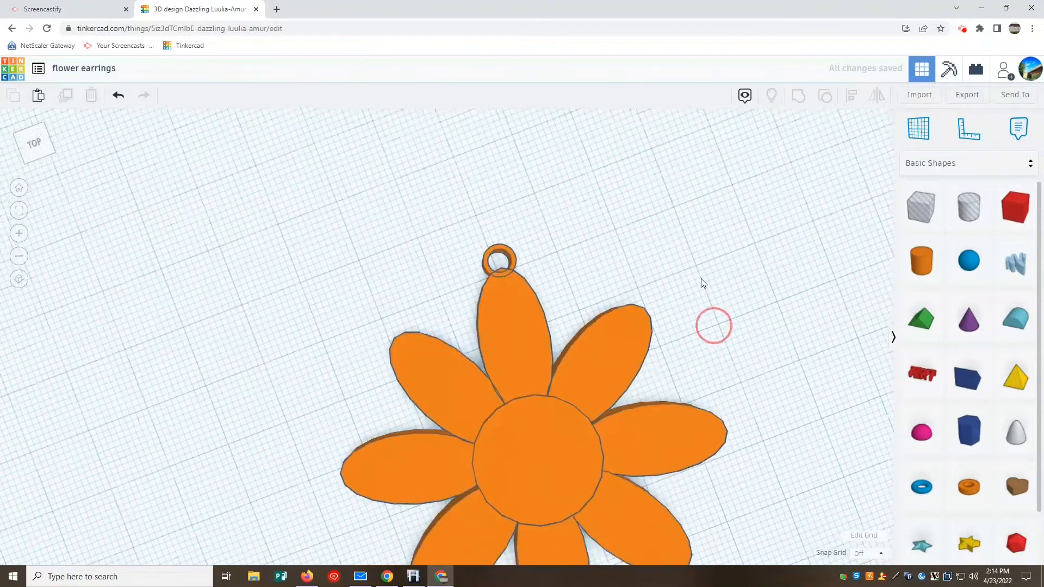
drag(703, 283, 622, 271)
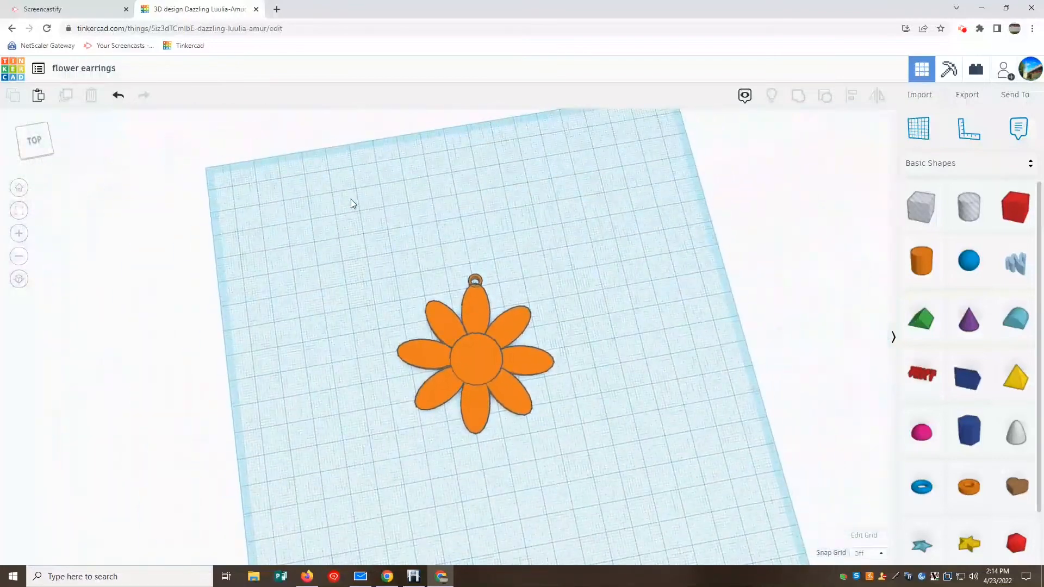
Resize the whole flower to 20 mm wide.
click(475, 365)
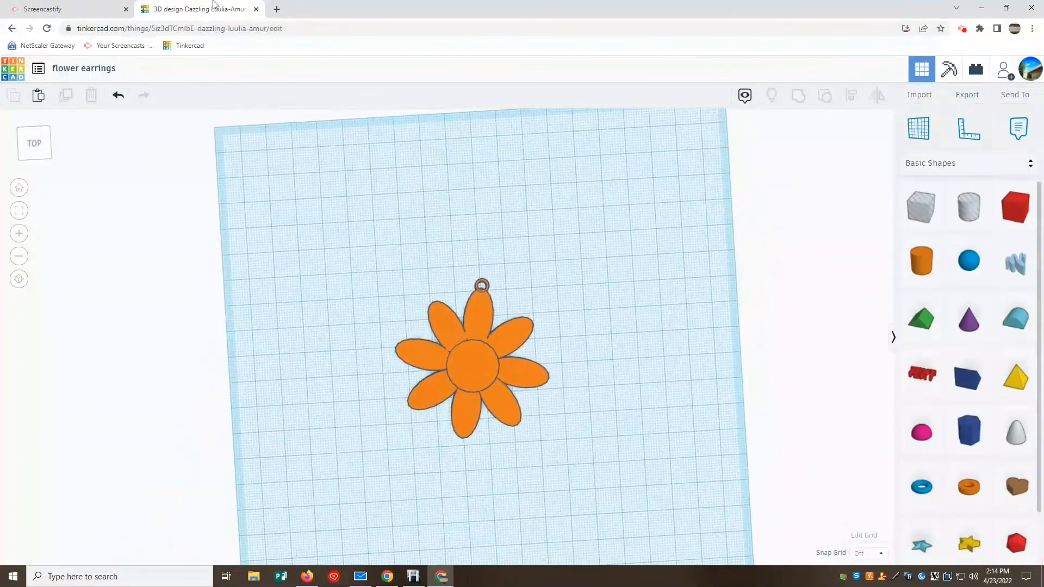
click(470, 371)
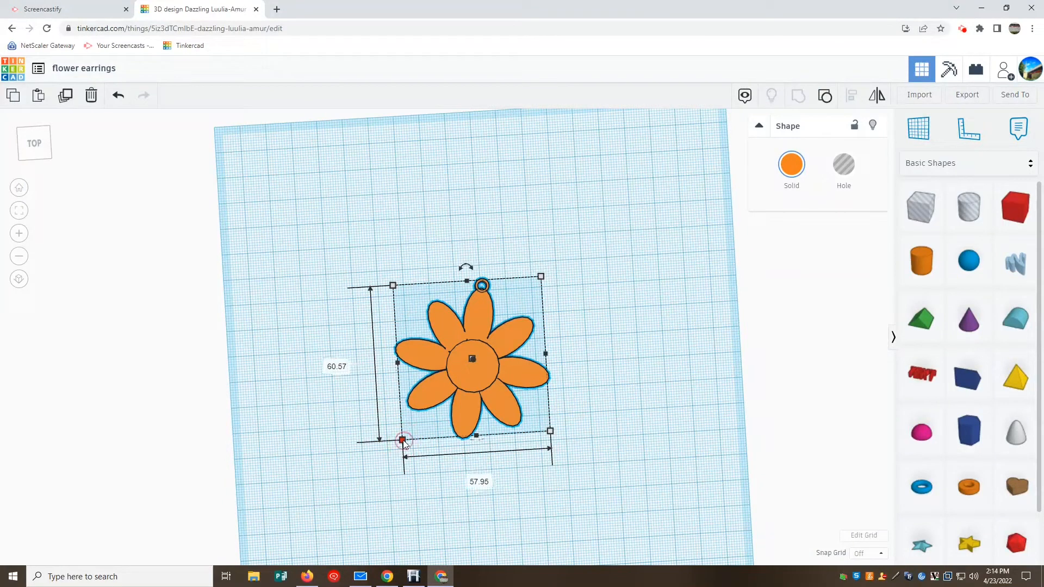
click(336, 366)
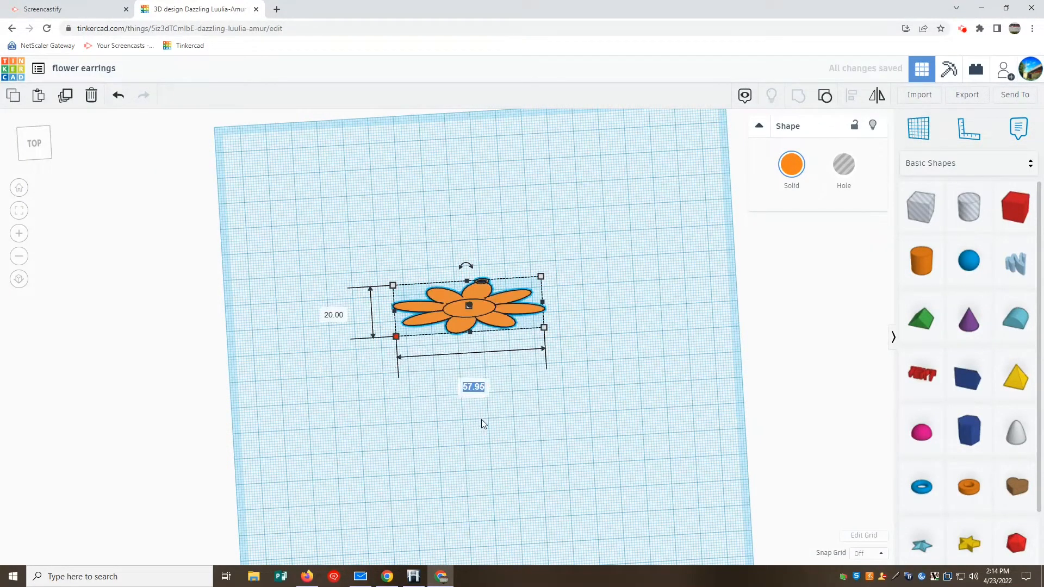
text(20.00)
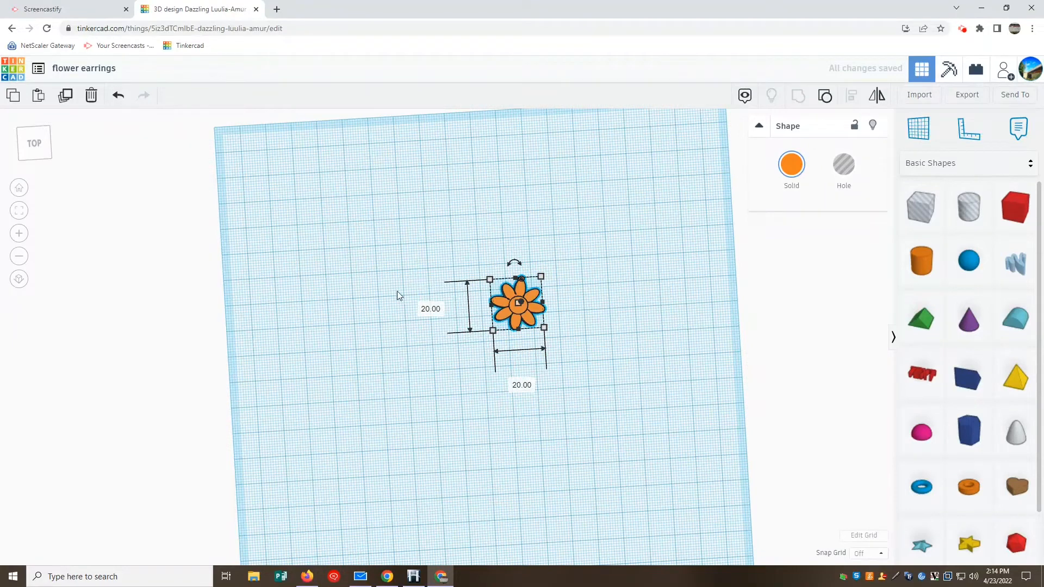
click(597, 286)
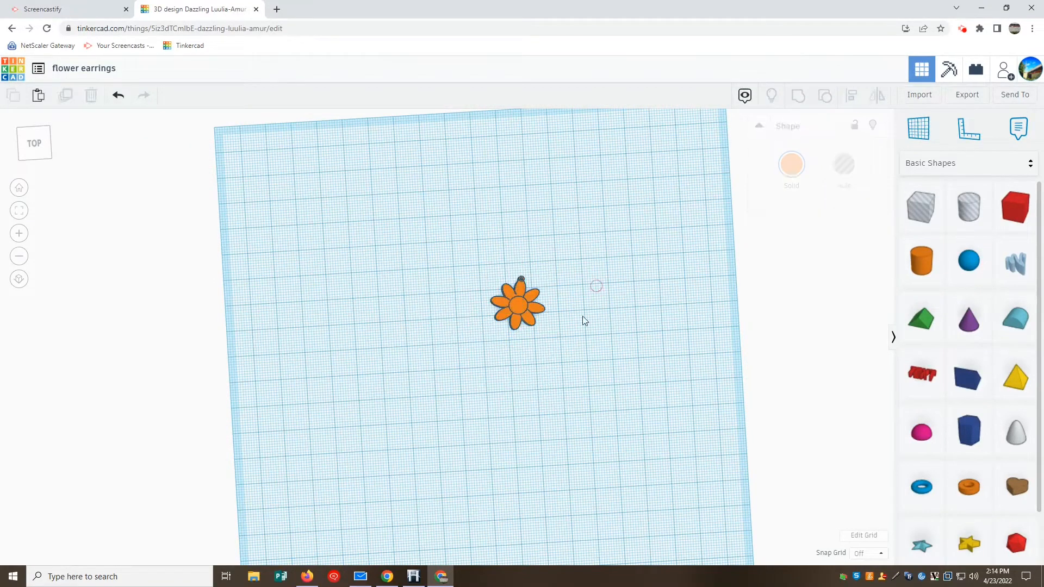
Duplicate the flower, move the copy beside the original, and select both.
click(521, 311)
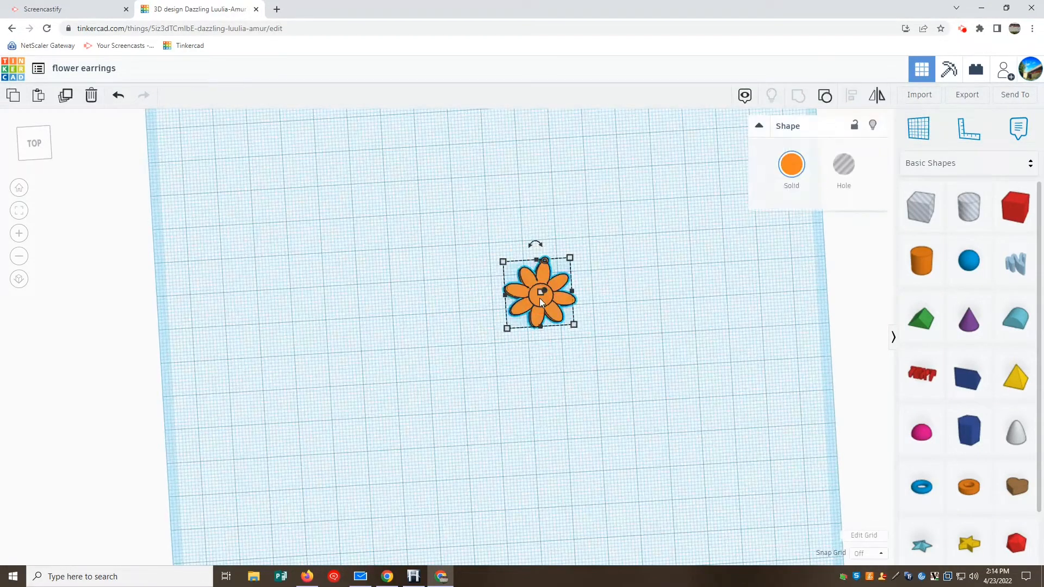
click(618, 310)
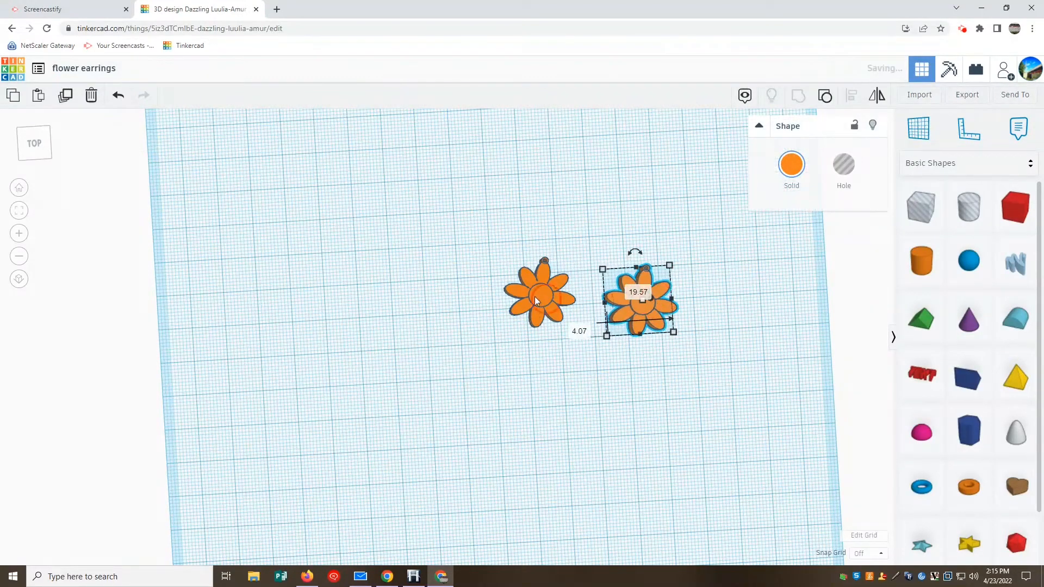
drag(636, 299, 585, 352)
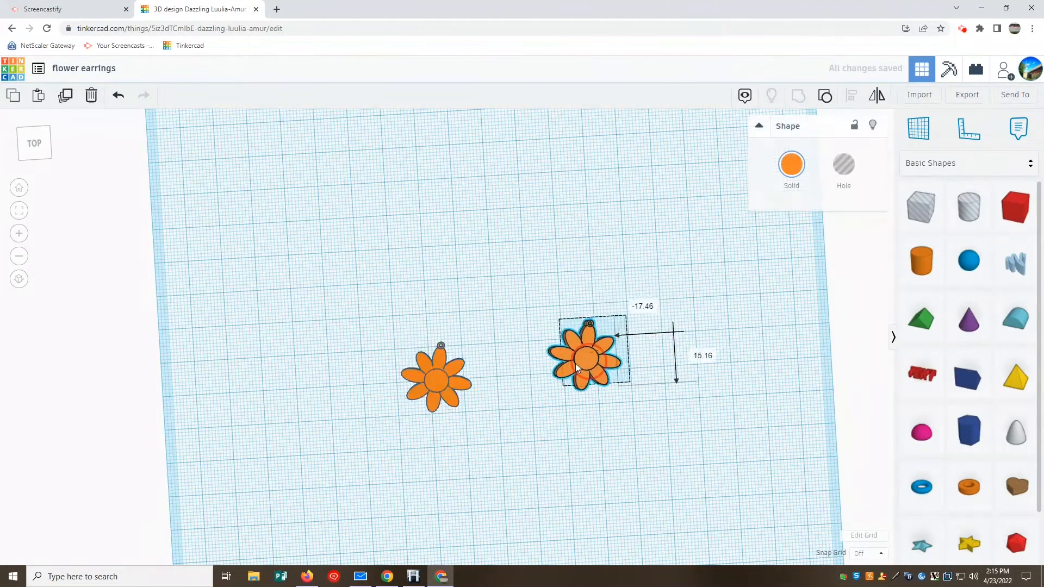
click(317, 223)
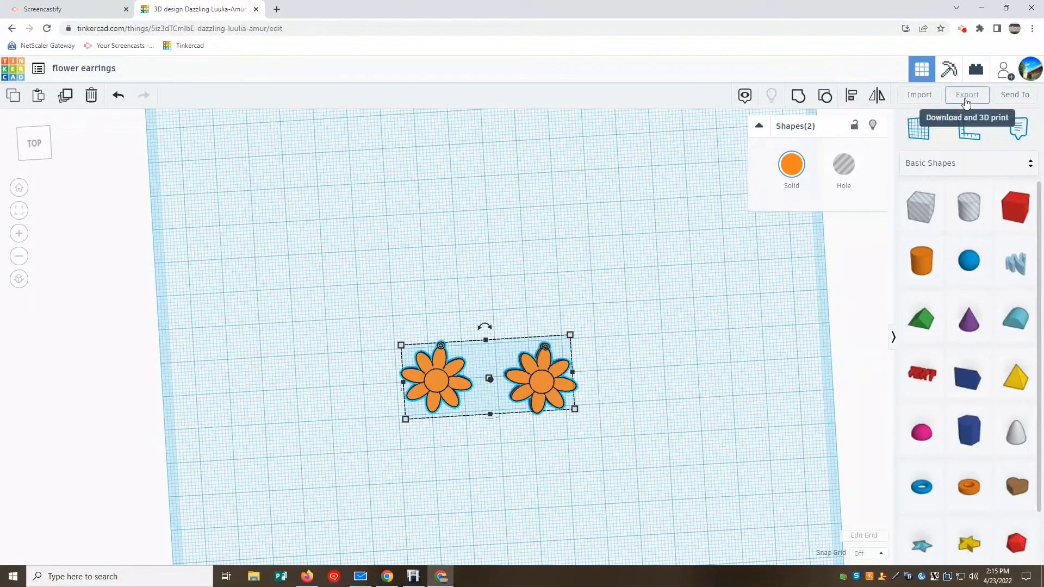
Export the two selected flowers as an STL file.
click(967, 95)
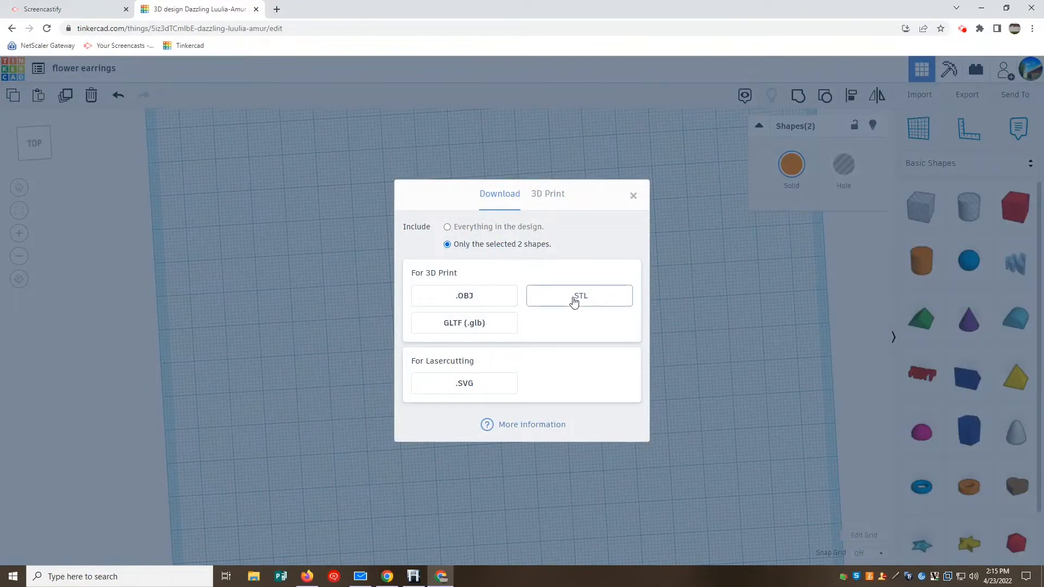
click(578, 296)
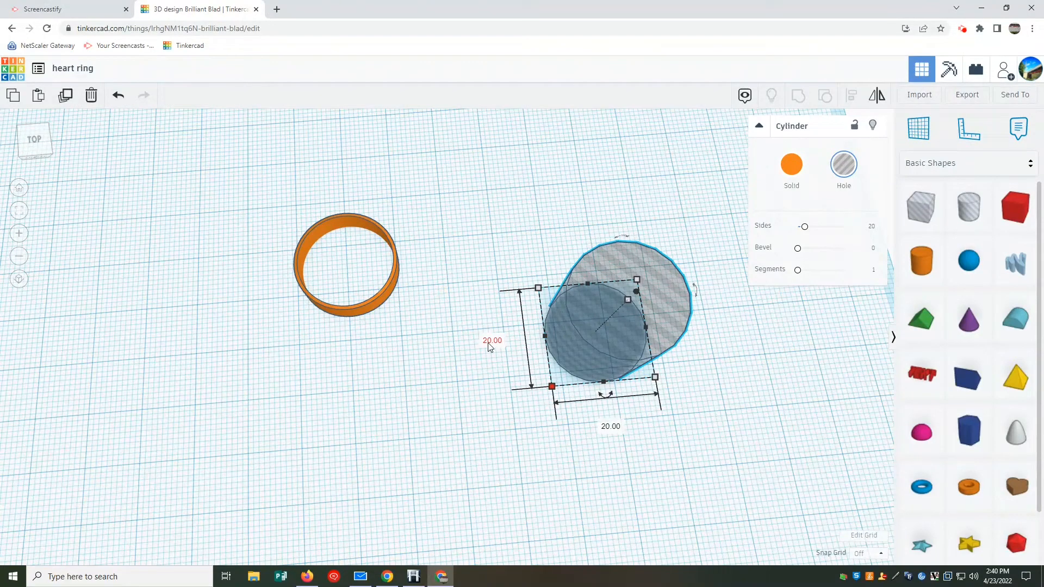
Set the hole cylinder's length dimension to 20.00 in the heart ring design.
click(492, 340)
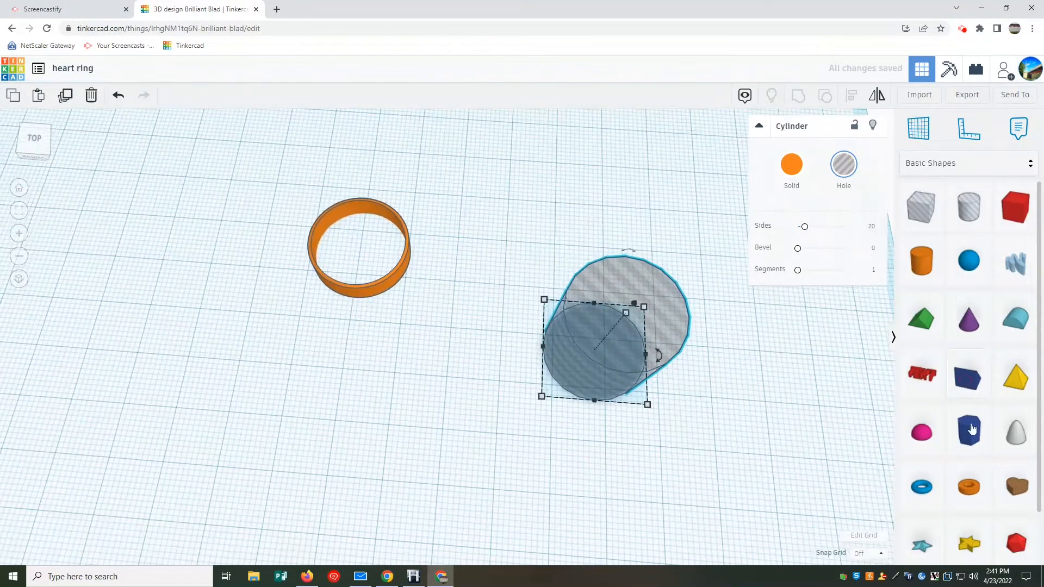
scroll(down, 3)
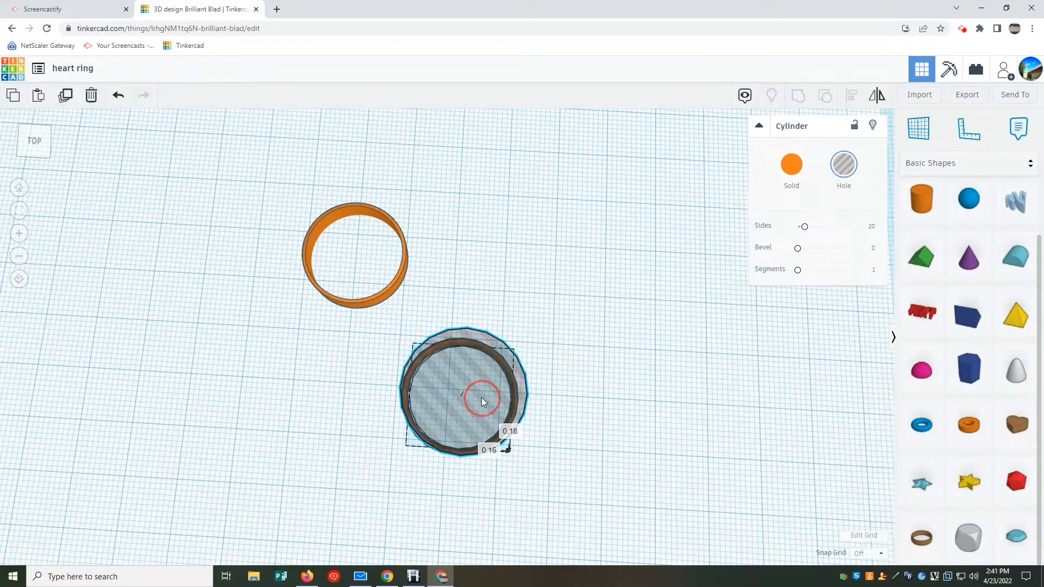
Scale the brown band to about 21.86 mm so it fits the cylinder.
click(622, 415)
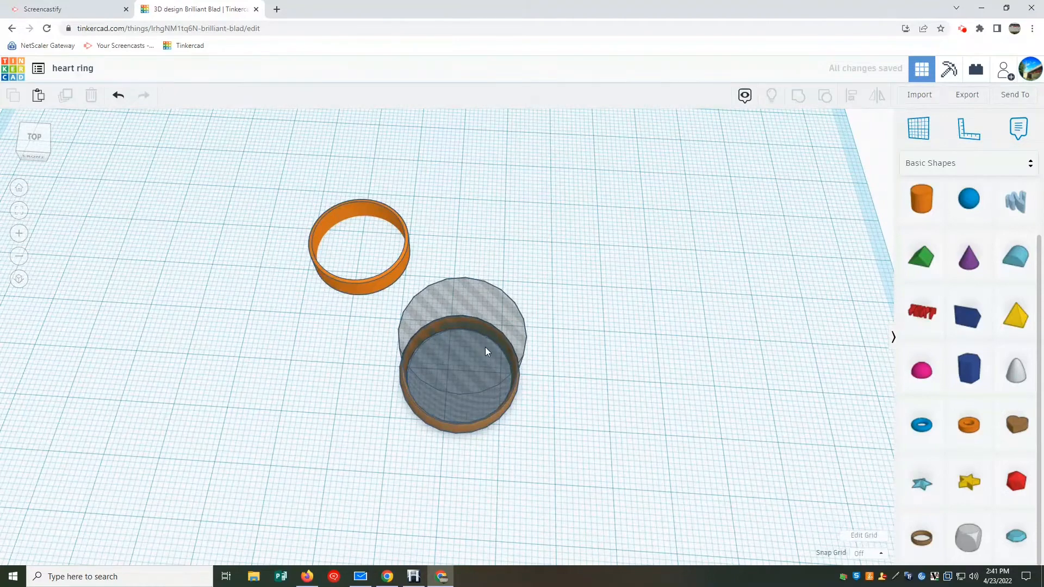
scroll(down, 3)
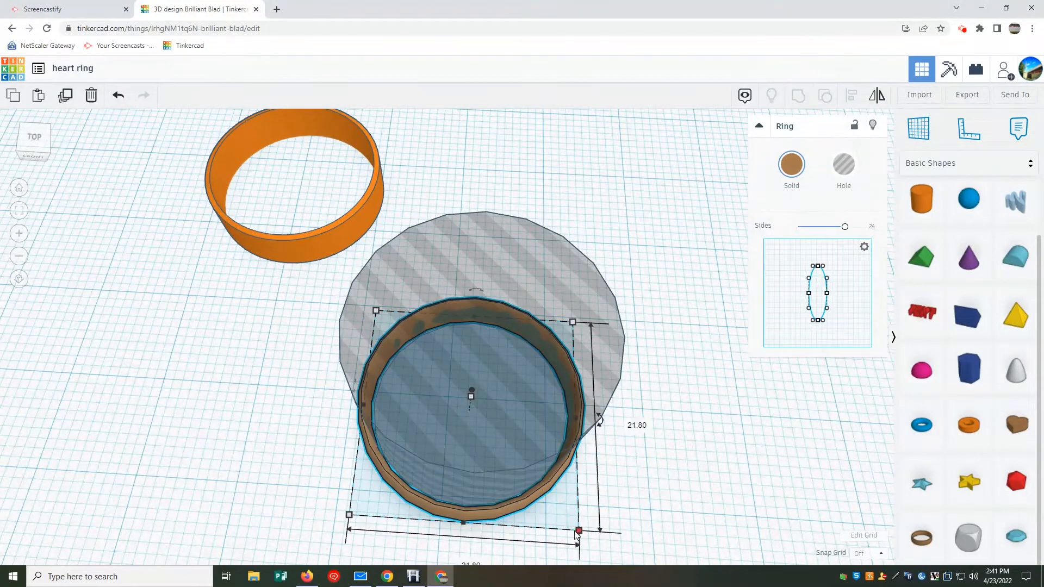
drag(577, 531, 572, 322)
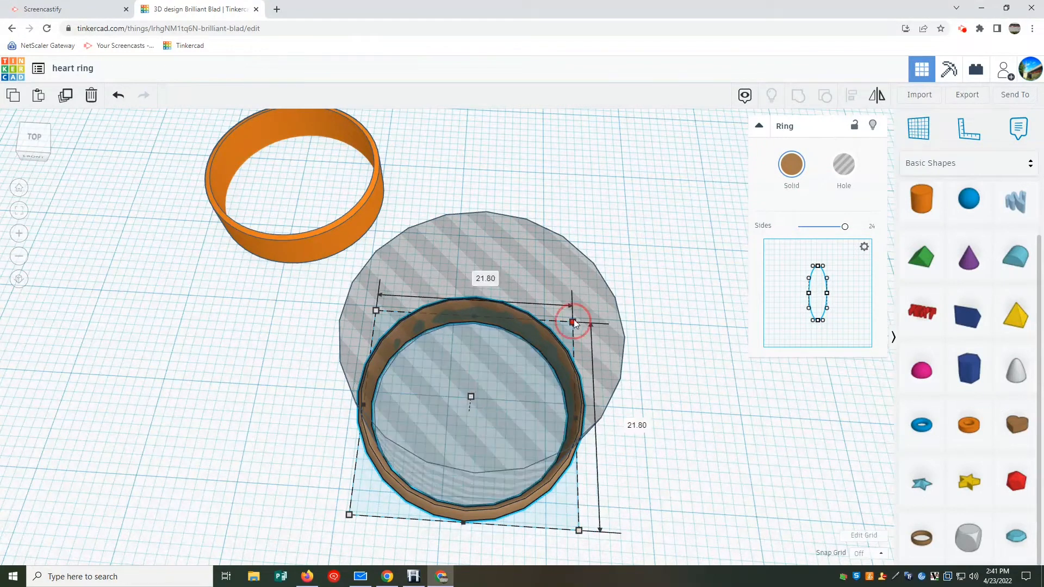
drag(572, 321, 578, 315)
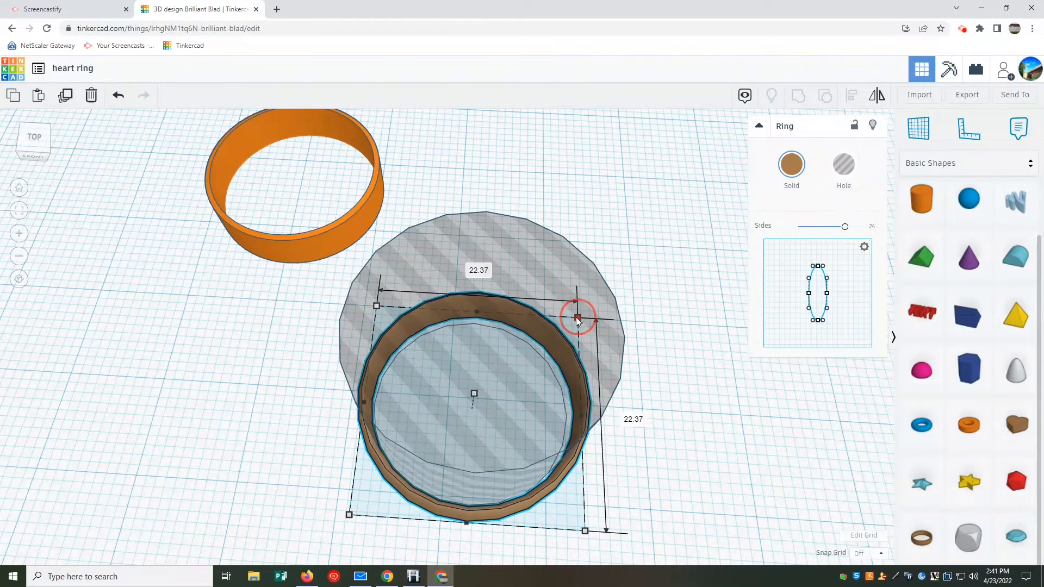
drag(578, 316, 571, 323)
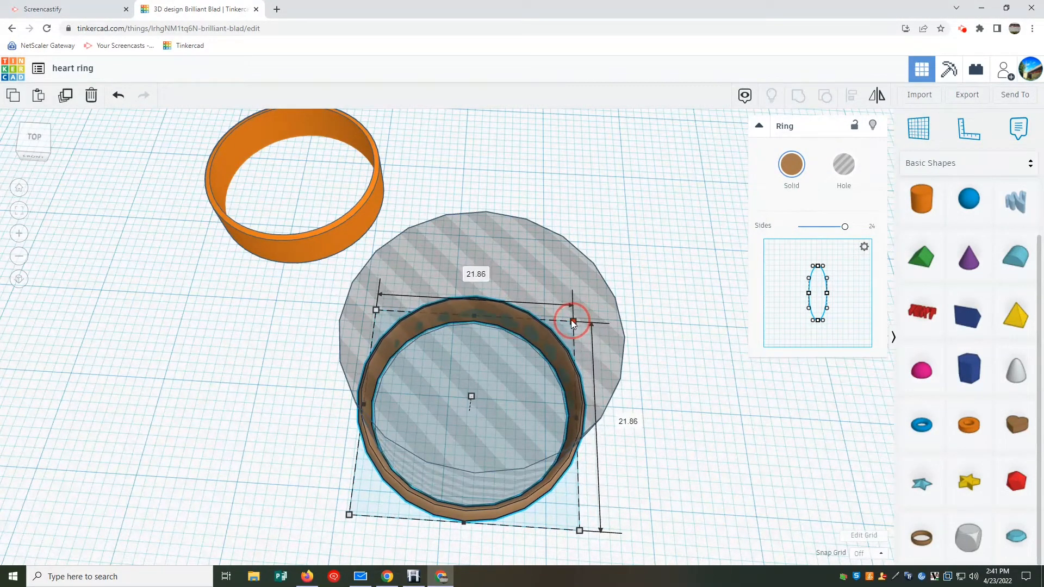
click(696, 409)
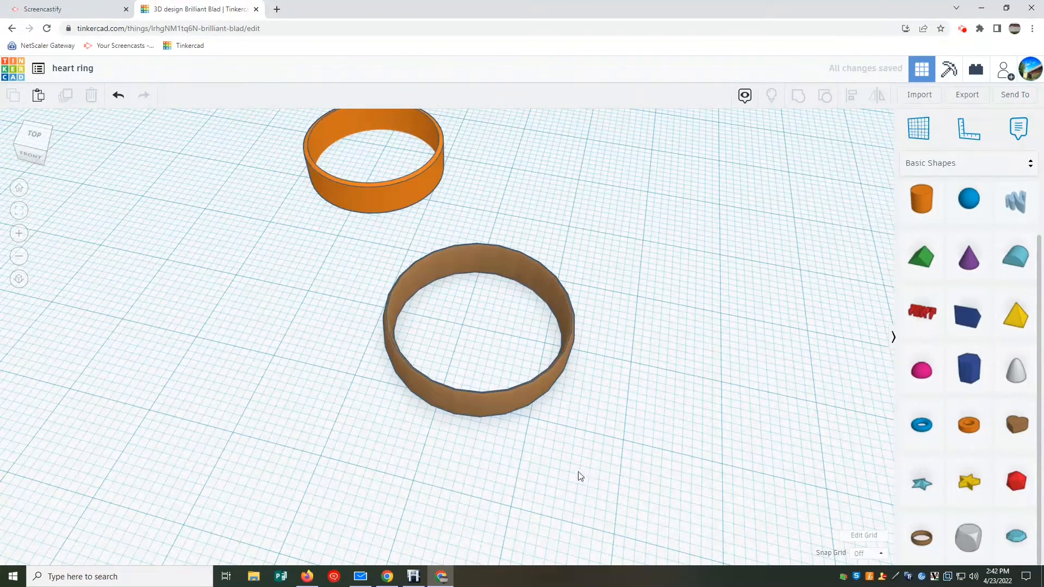
Place a brown heart about 9 mm wide onto the front of the orange band.
click(476, 327)
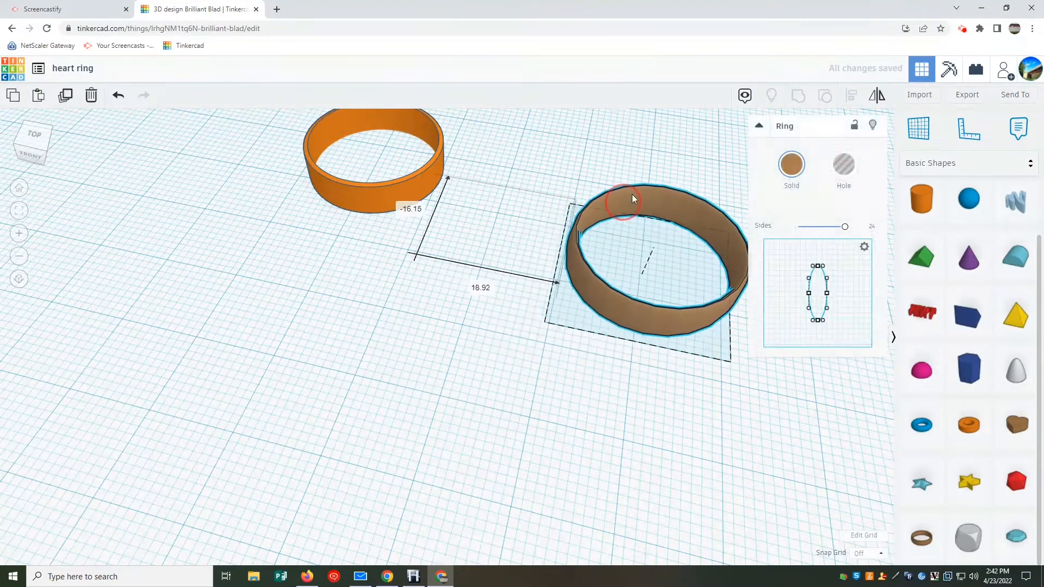
click(406, 302)
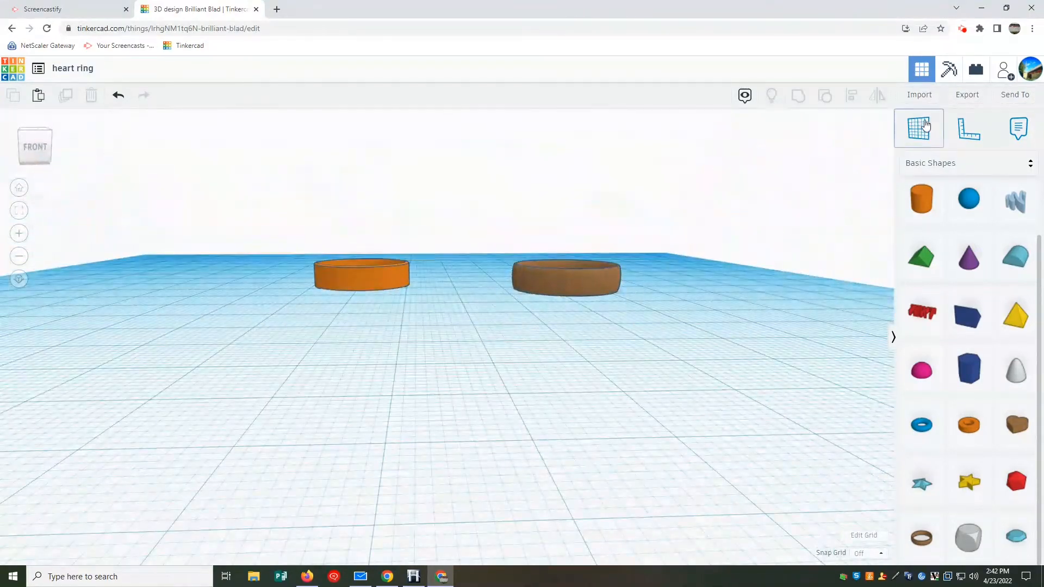
click(360, 278)
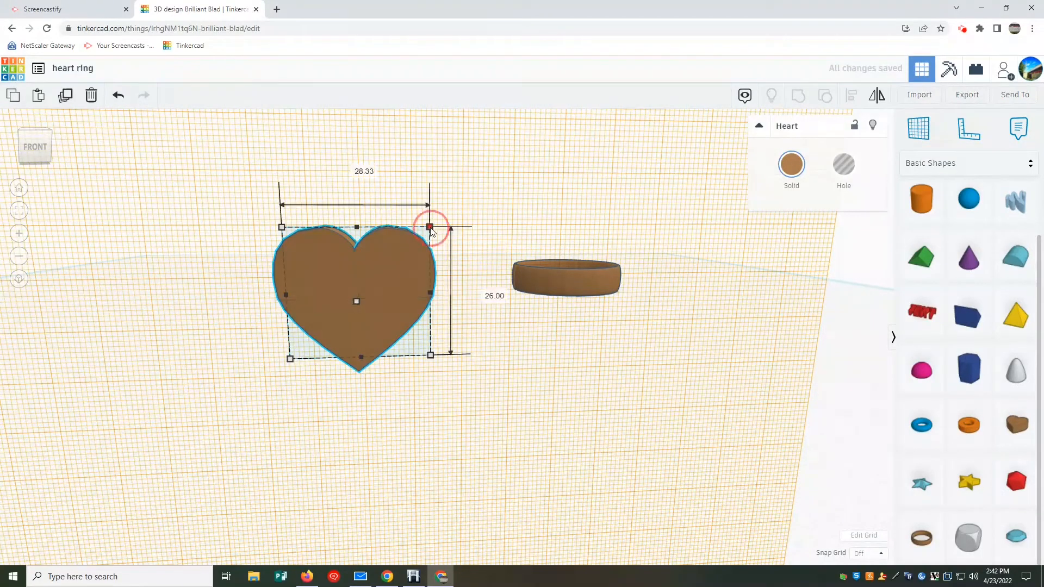
drag(429, 226, 335, 318)
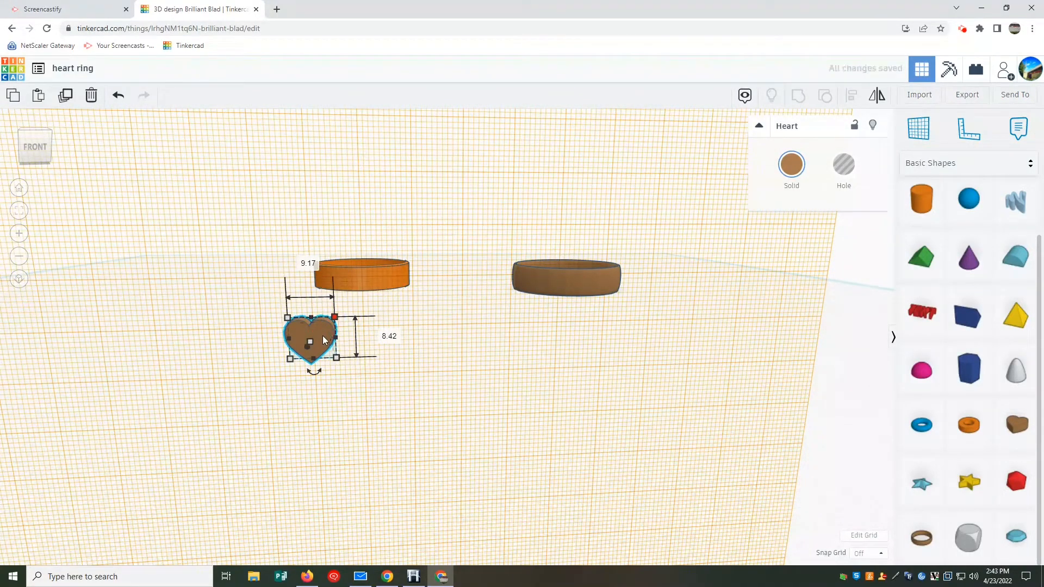
drag(309, 342, 360, 281)
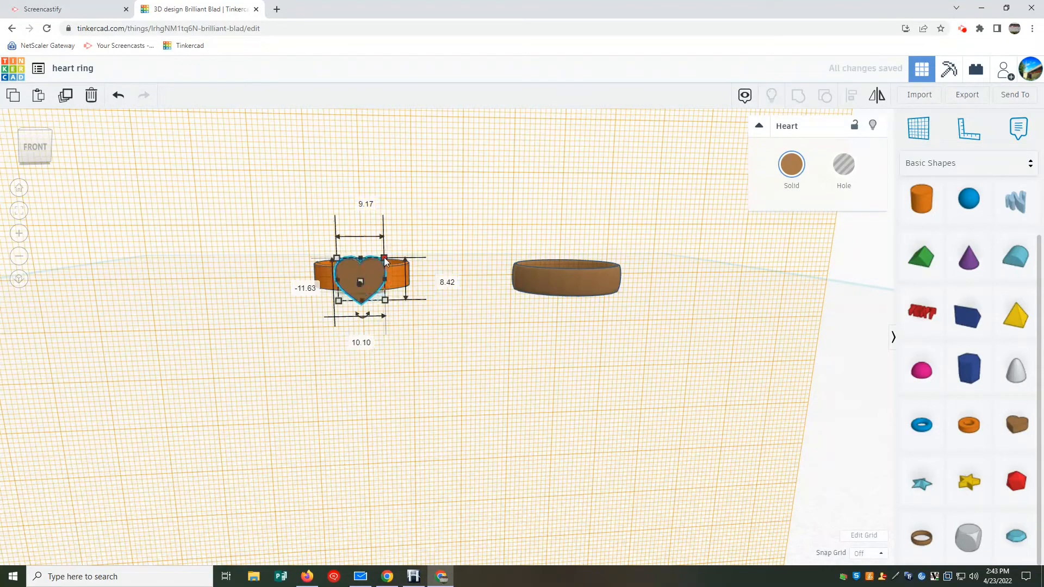
click(395, 326)
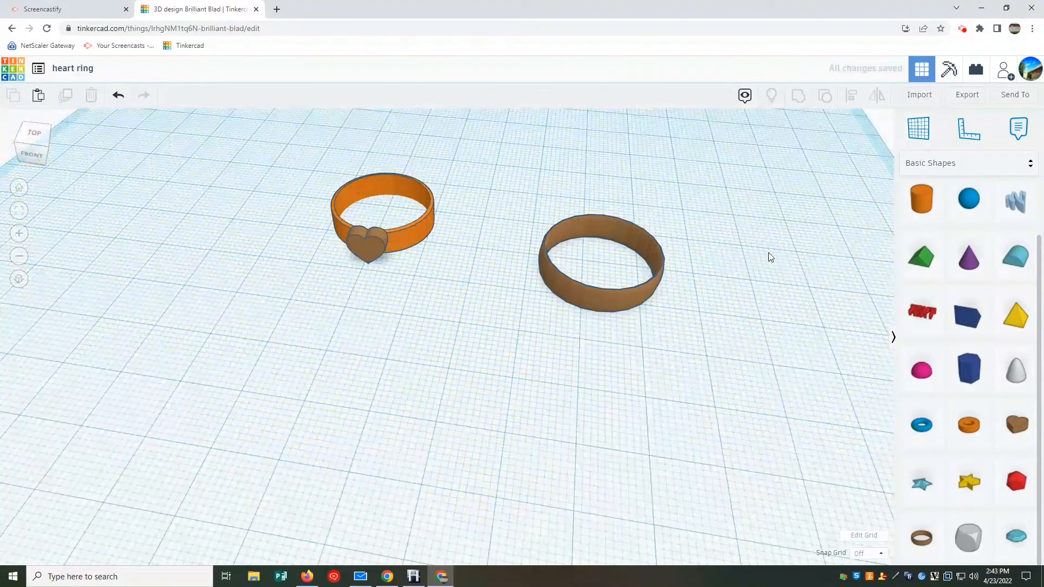
From a top view, select the orange band with its heart and group them into one ring.
drag(766, 266, 472, 426)
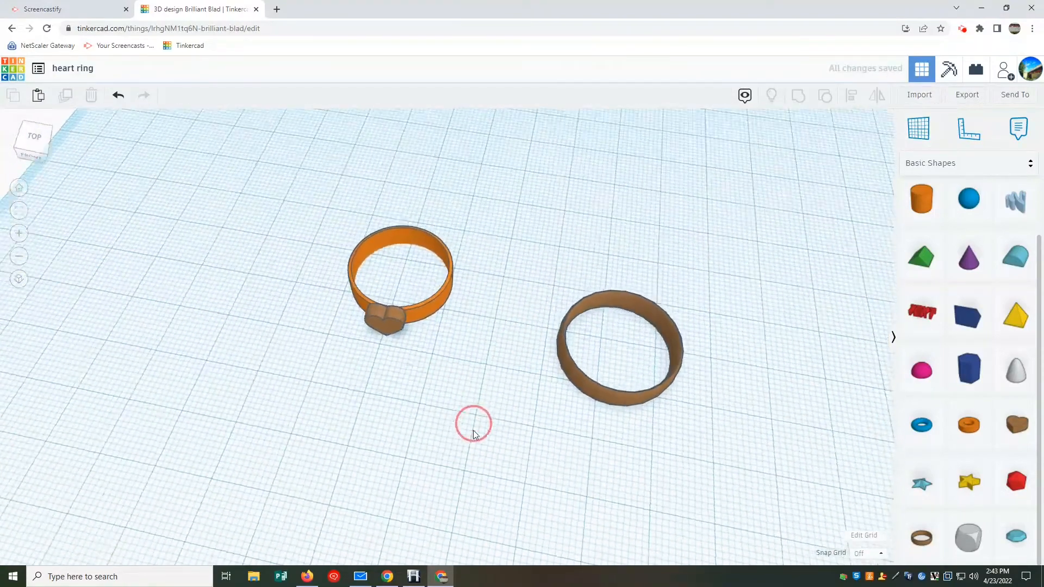
drag(473, 424, 352, 336)
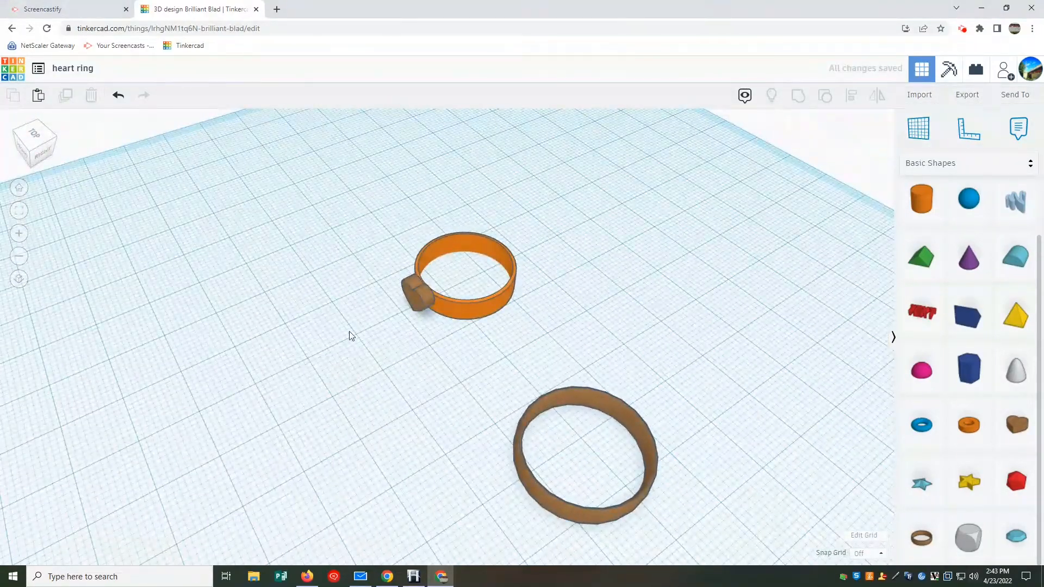
click(413, 308)
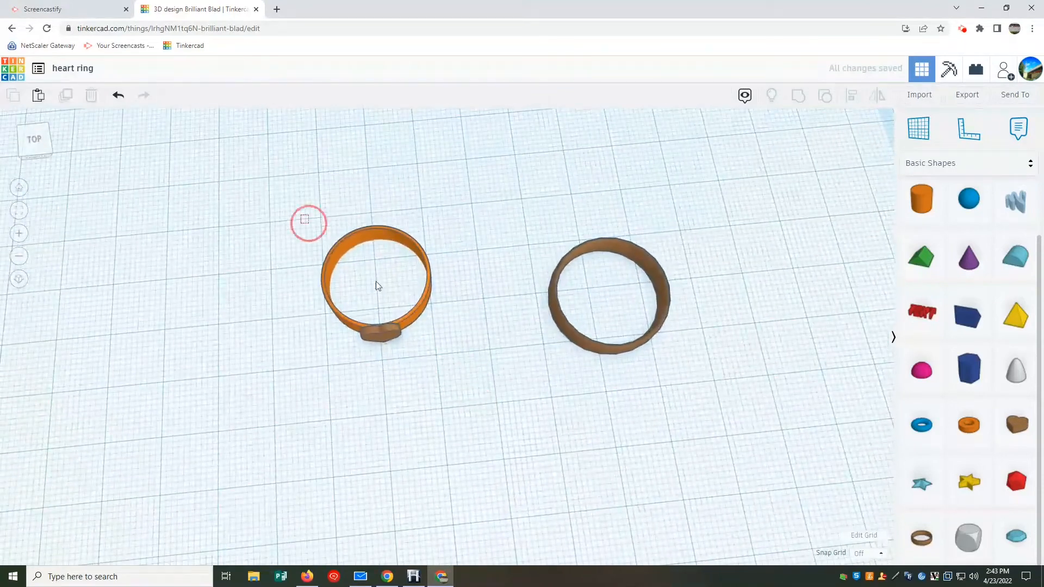
click(376, 286)
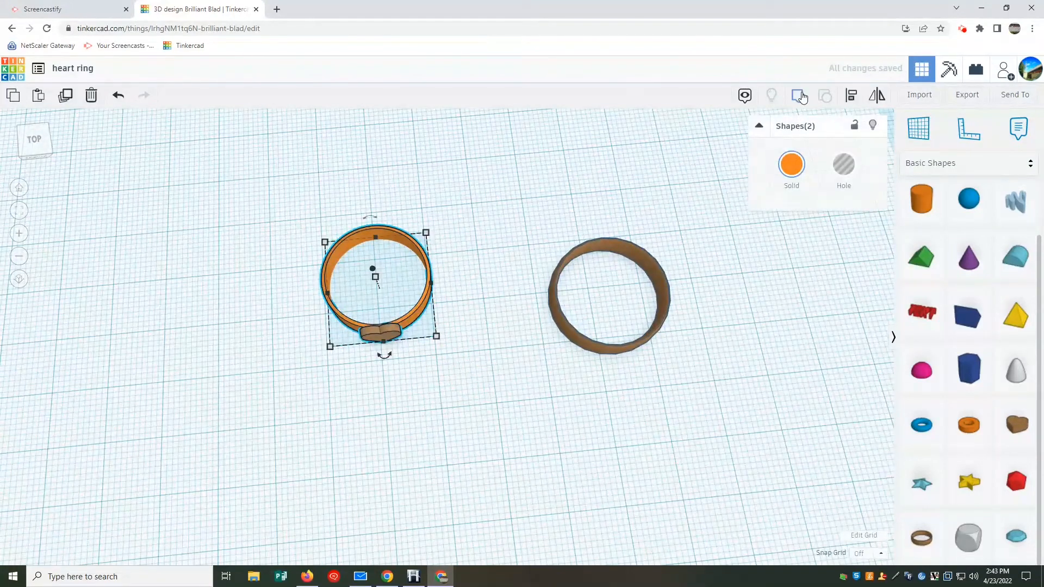
click(797, 95)
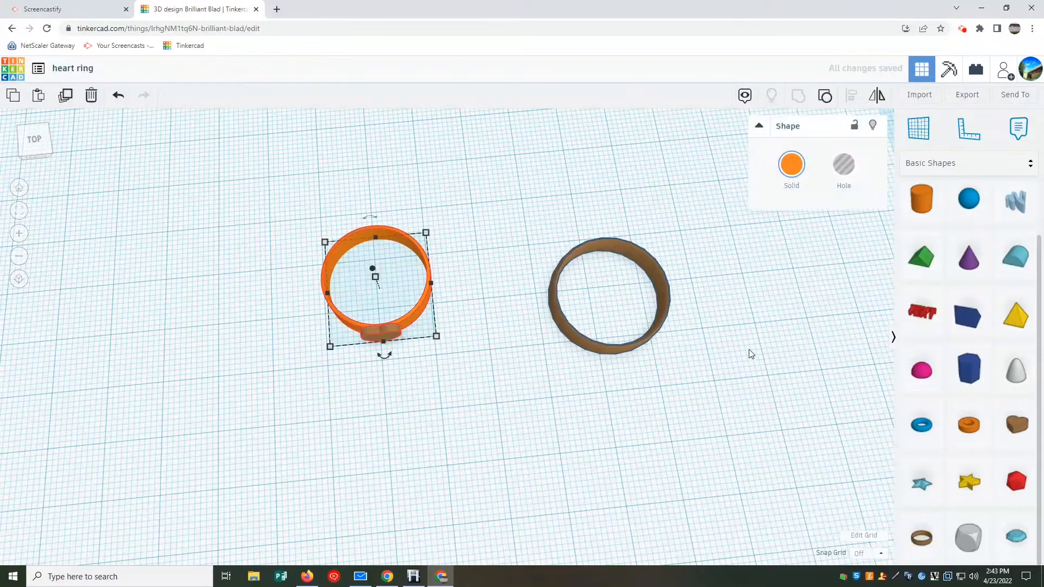